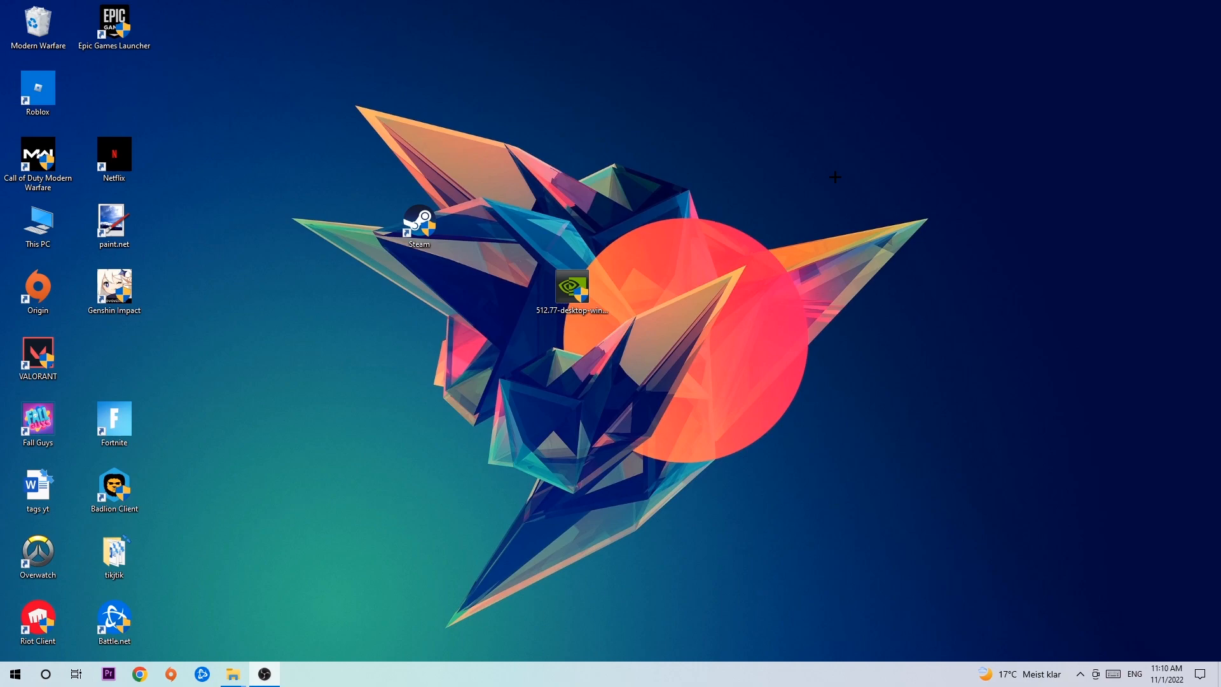
Bring up the taskbar's context menu offering the Task Manager option
{"action": "right_click", "coordinate": [529, 673]}
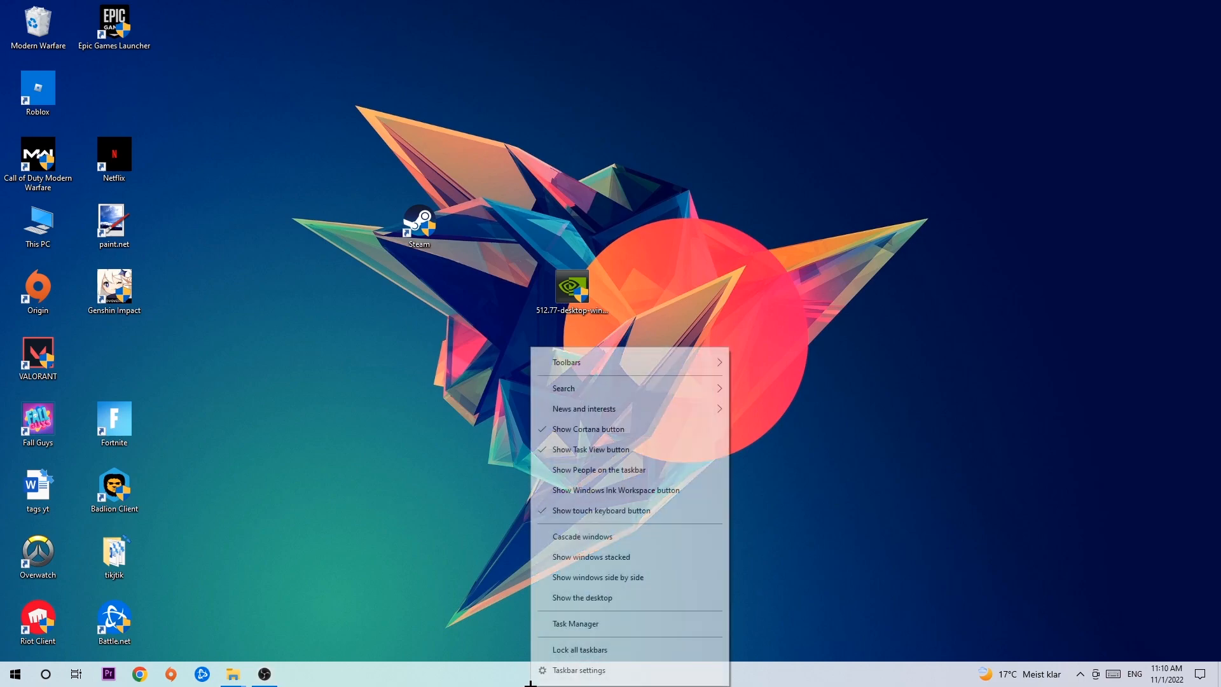
Launch Task Manager in detailed view and rank processes by GPU usage
{"action": "left_click", "coordinate": [575, 623]}
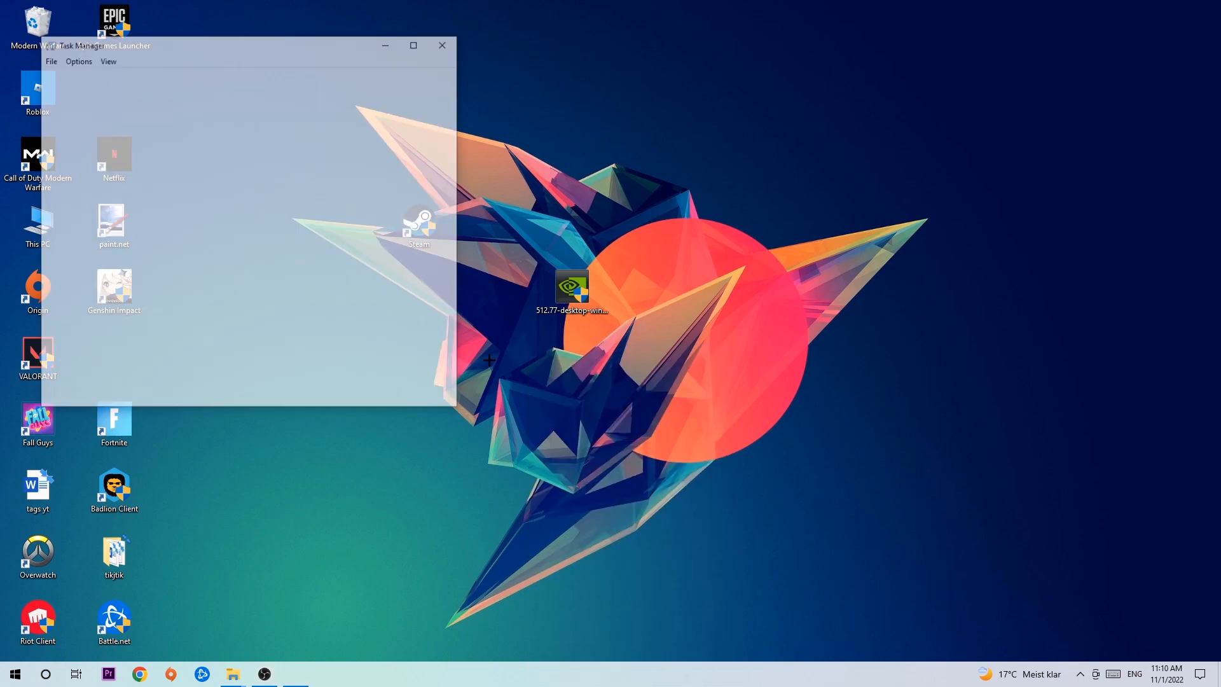
{"action": "left_click", "coordinate": [413, 44]}
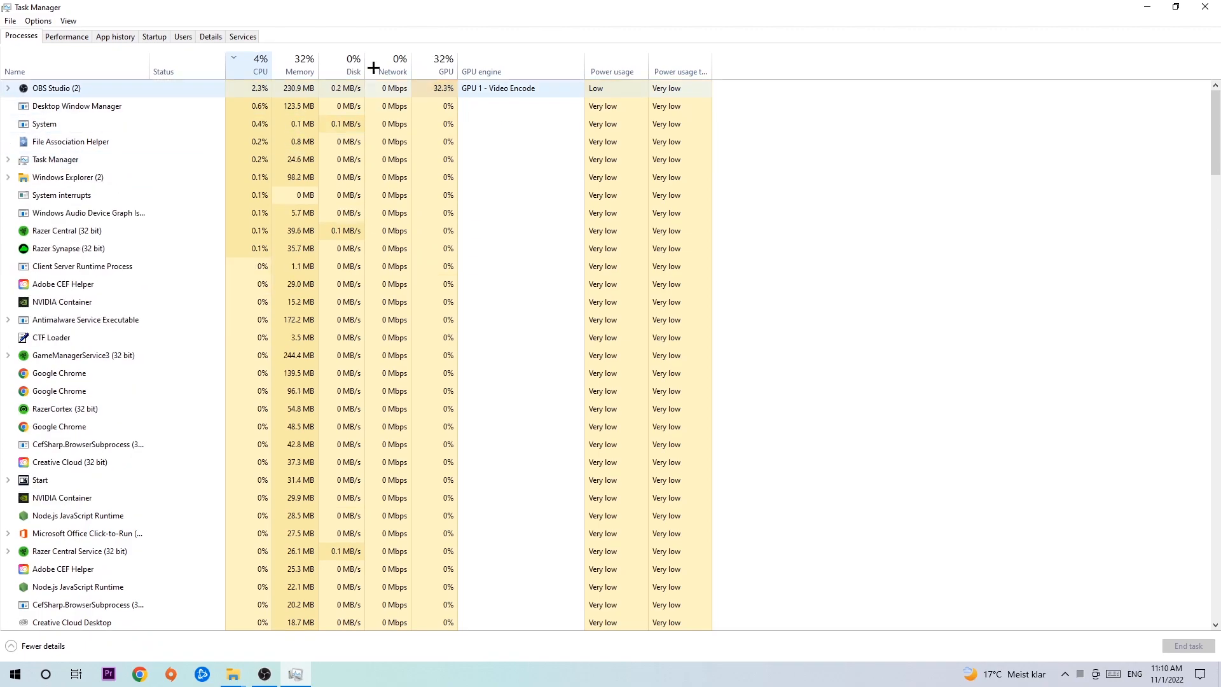
{"action": "left_click", "coordinate": [444, 57]}
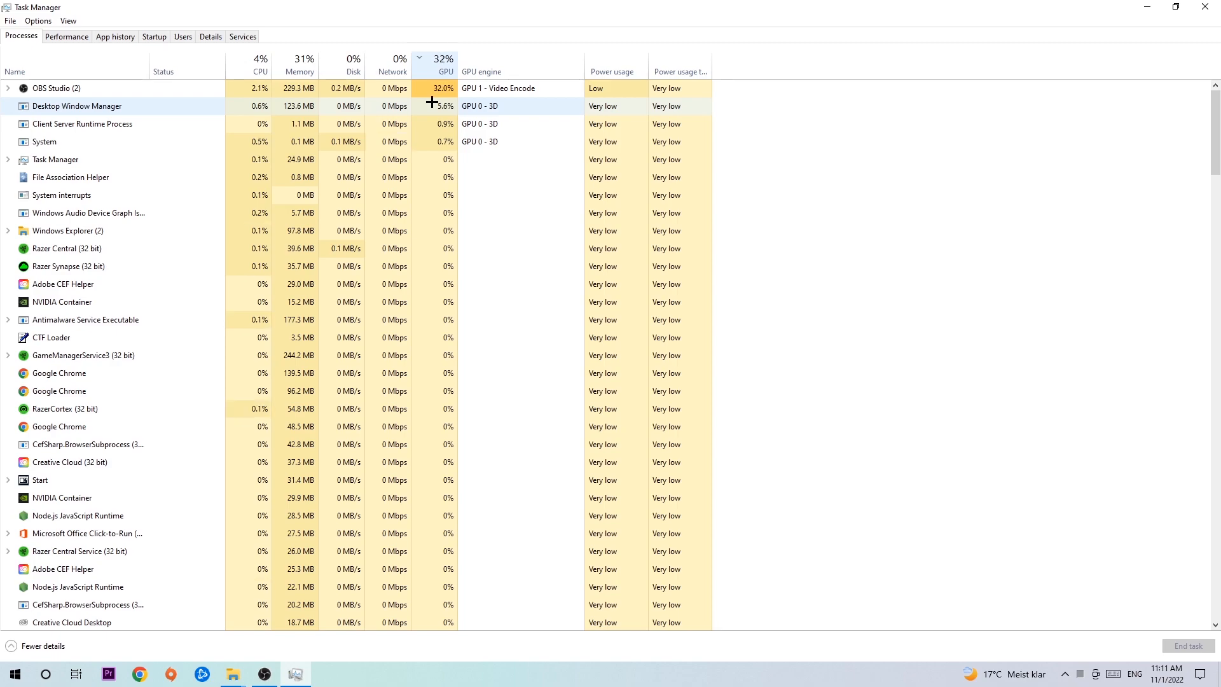
Review OBS Studio's process actions, close Task Manager and bring up Start
{"action": "right_click", "coordinate": [78, 88]}
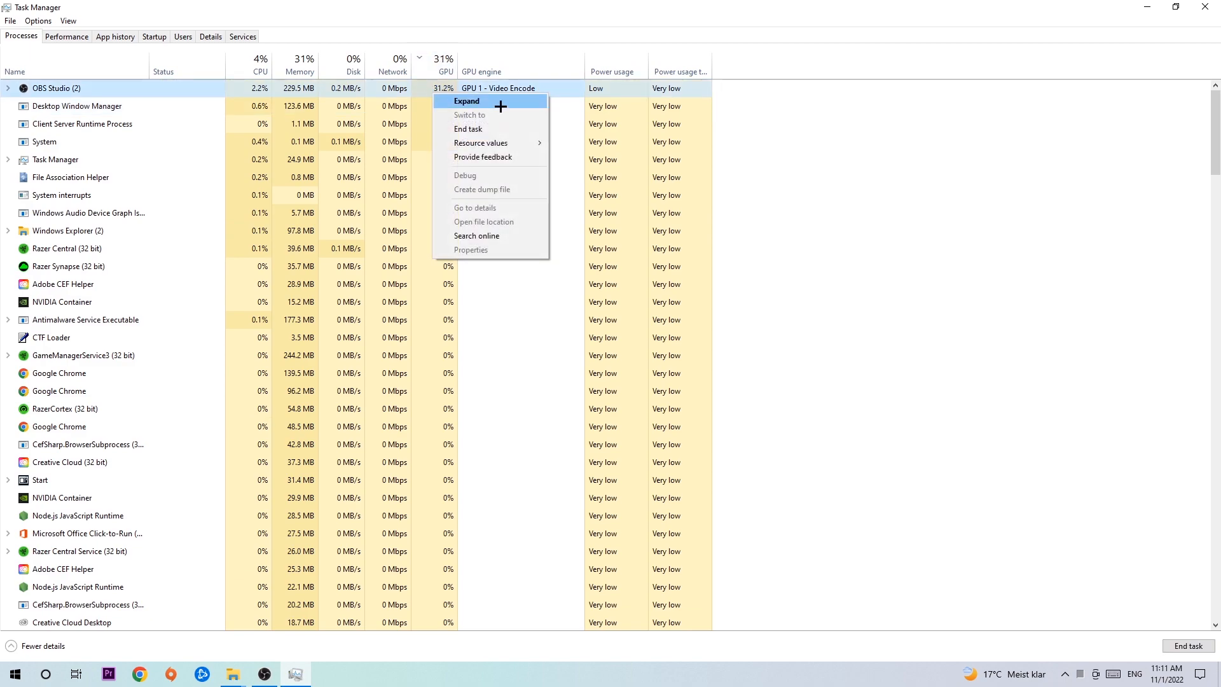
{"action": "left_click", "coordinate": [465, 101]}
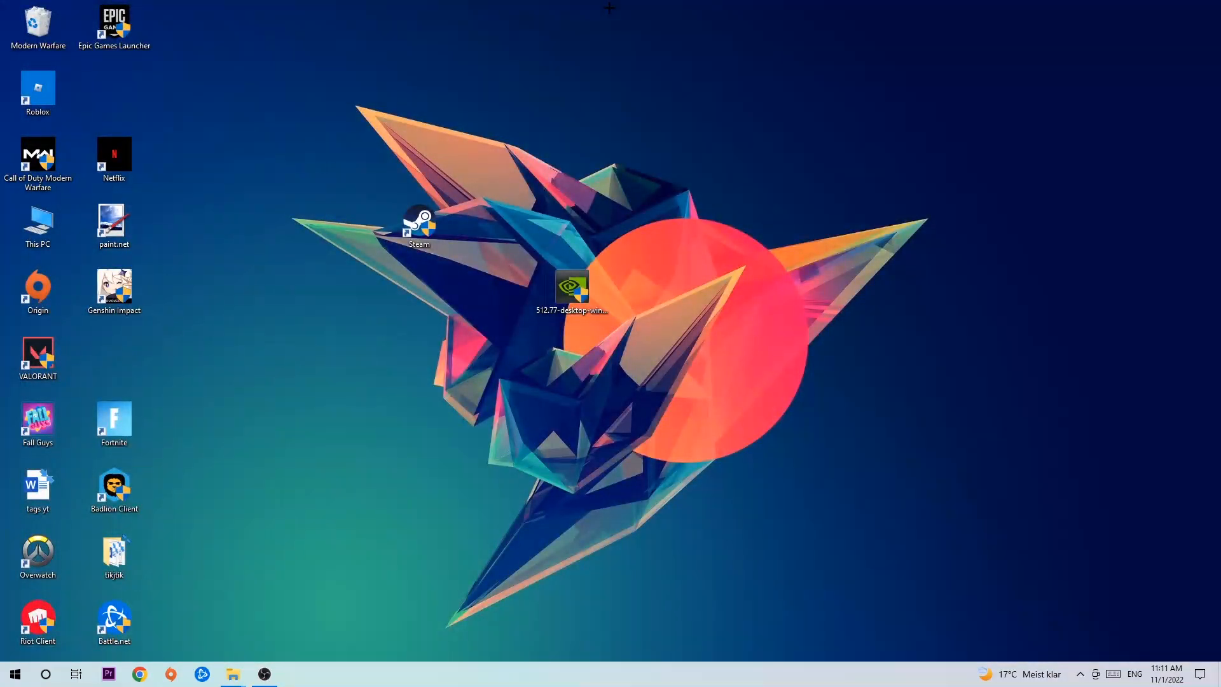
{"action": "mouse_move", "coordinate": [435, 308]}
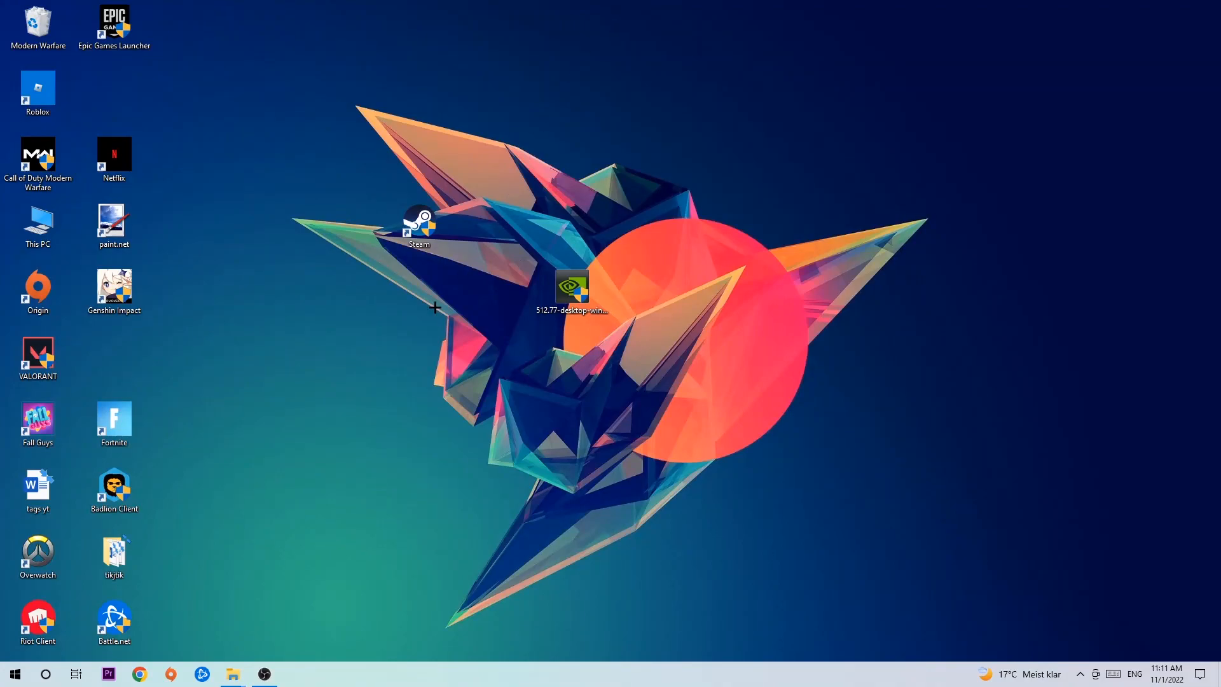
{"action": "left_click", "coordinate": [14, 674]}
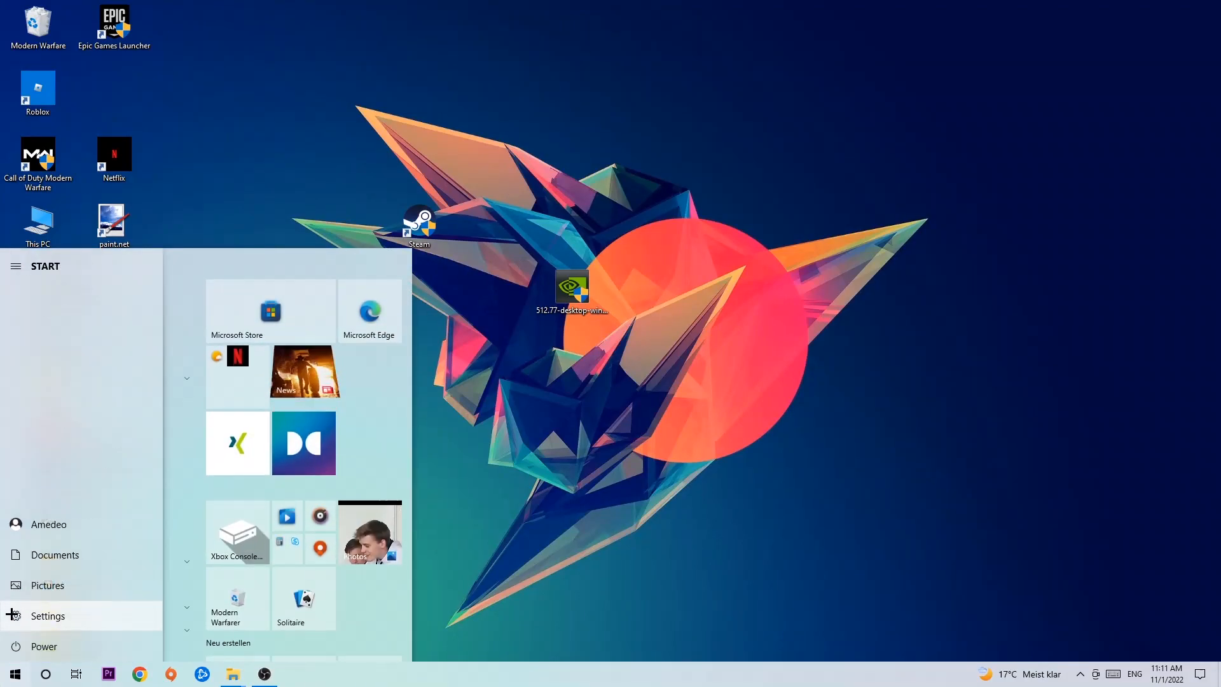
Reach the Gaming settings where Xbox Game Bar shows as switched off
{"action": "left_click", "coordinate": [47, 616]}
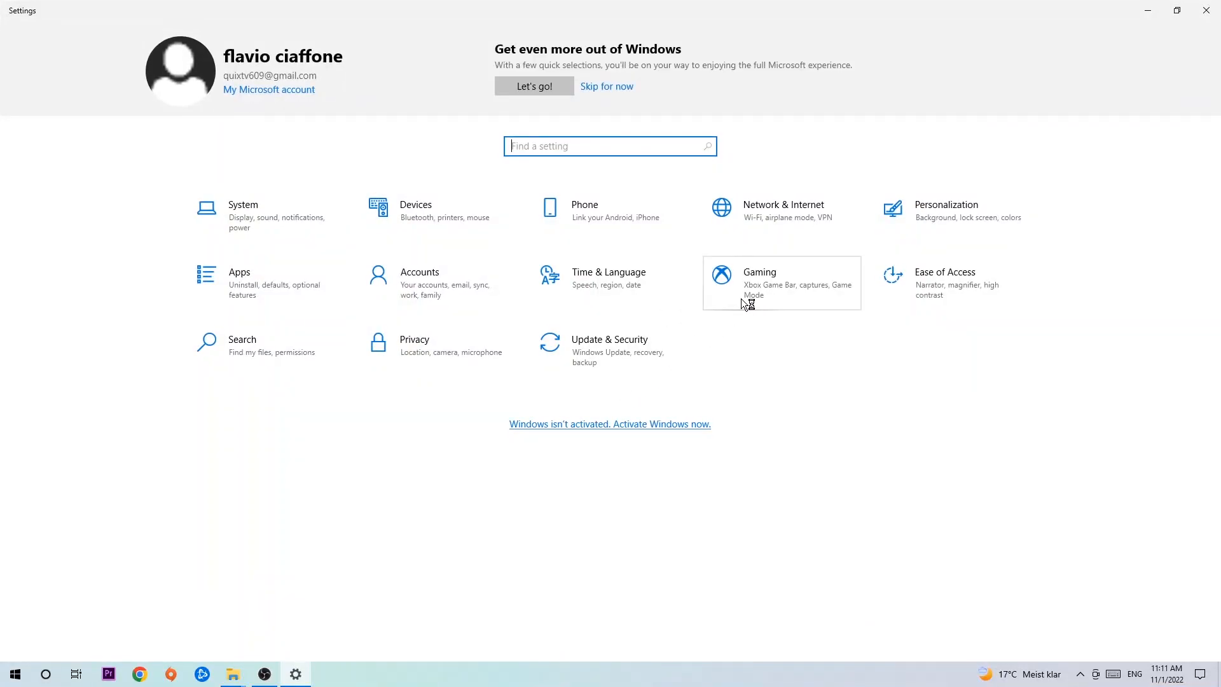
{"action": "left_click", "coordinate": [757, 272]}
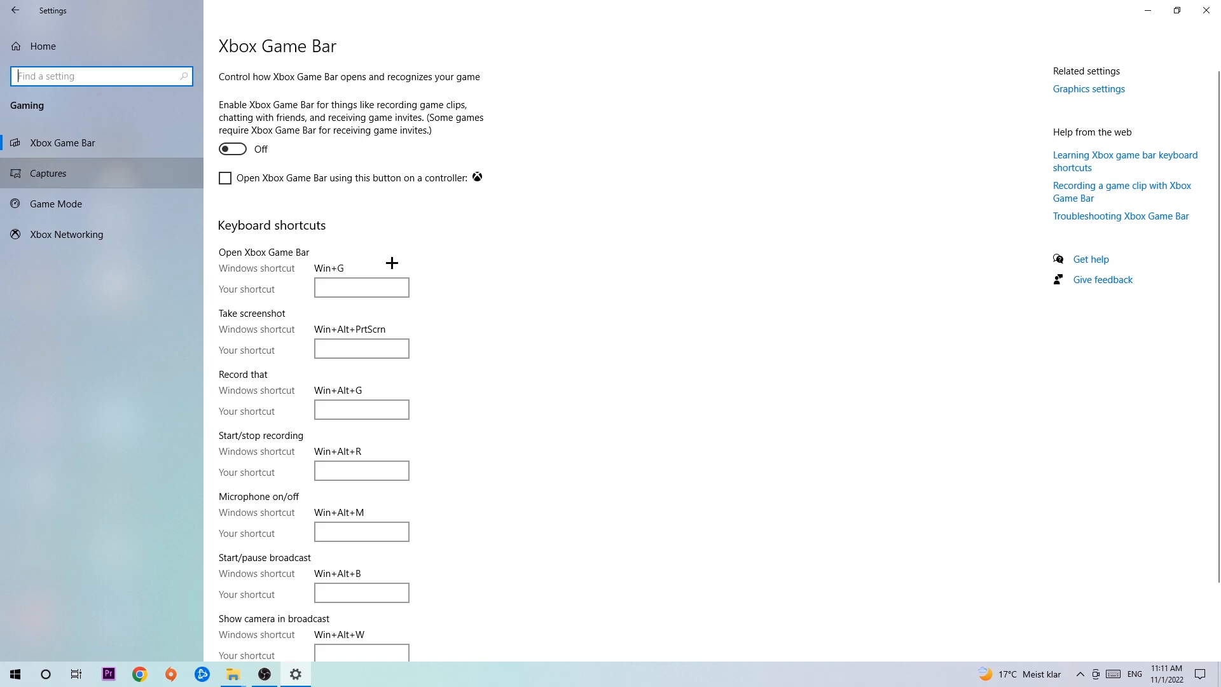
{"action": "mouse_move", "coordinate": [154, 295]}
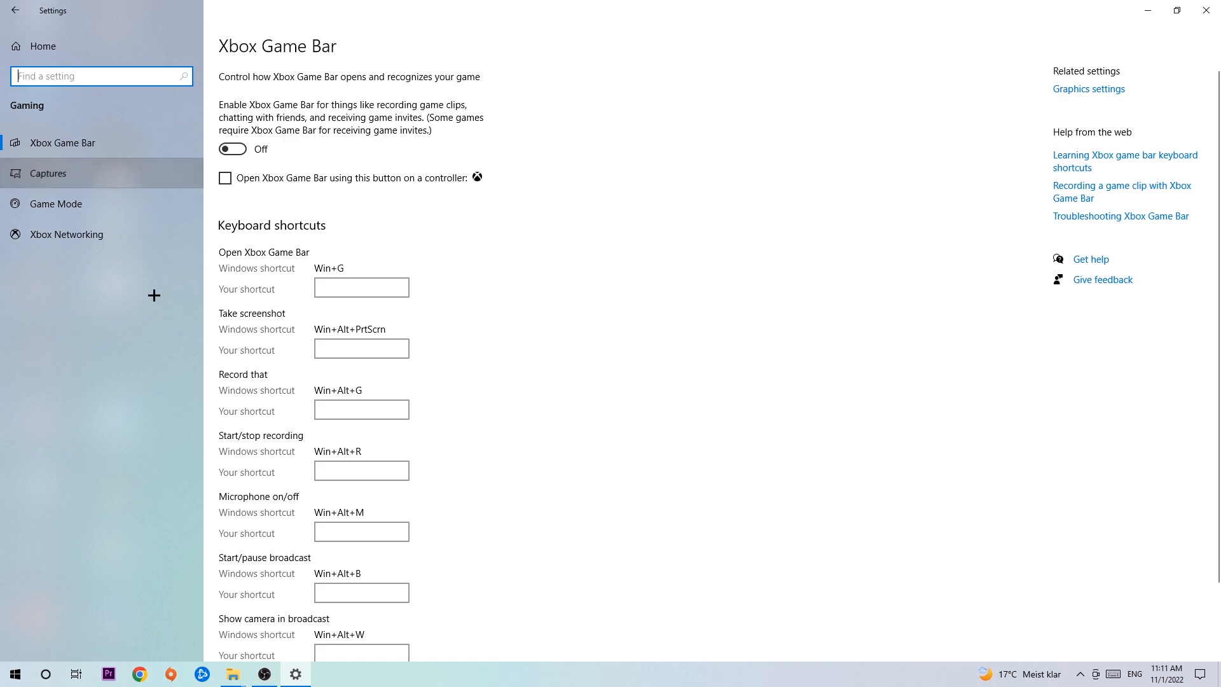
Confirm background recording is off on Captures, then check Game Mode is on
{"action": "left_click", "coordinate": [49, 174]}
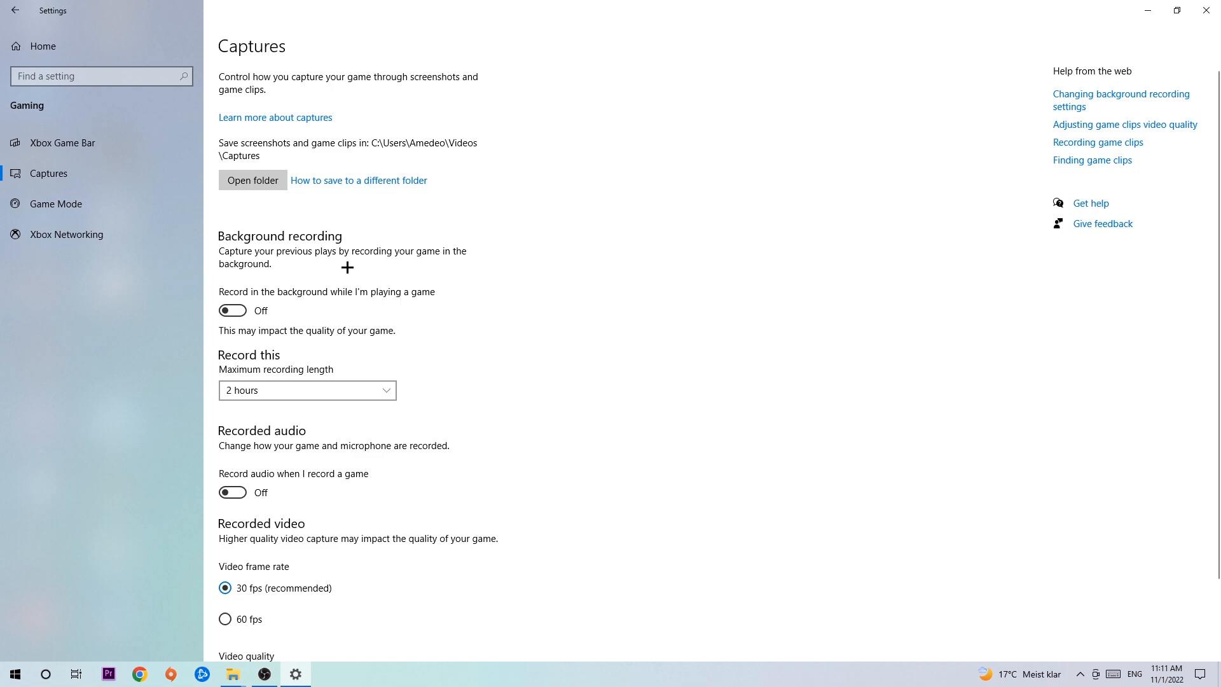
{"action": "mouse_move", "coordinate": [340, 268]}
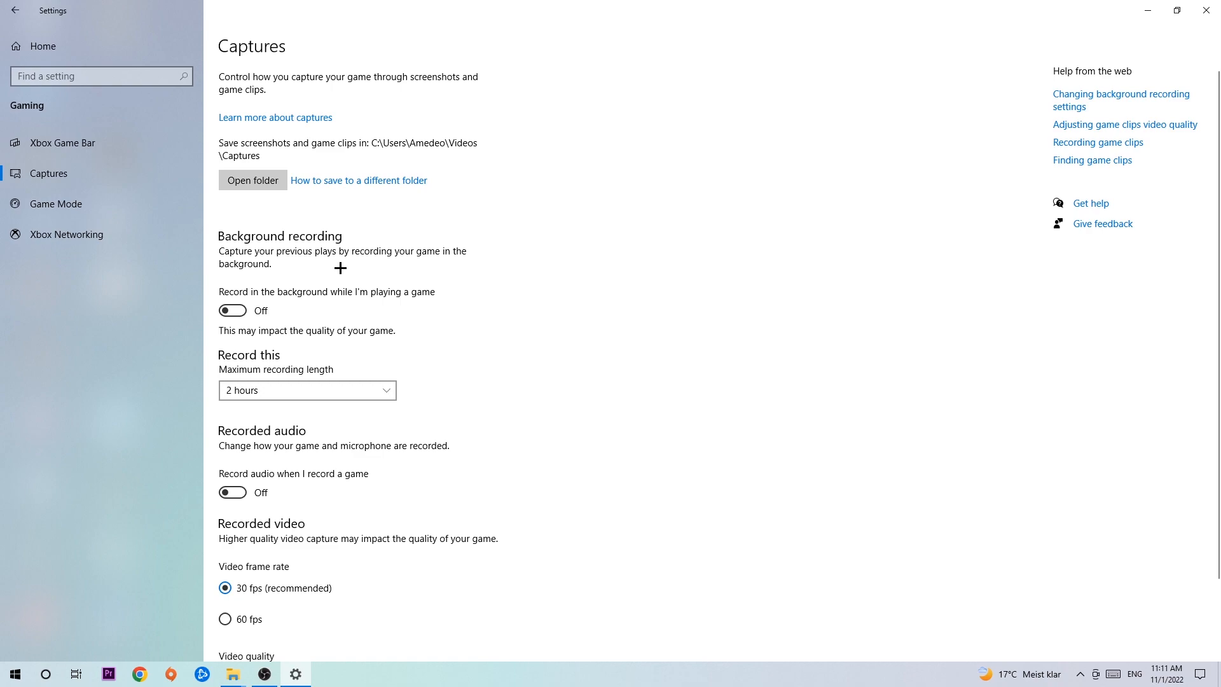
{"action": "left_click", "coordinate": [56, 203]}
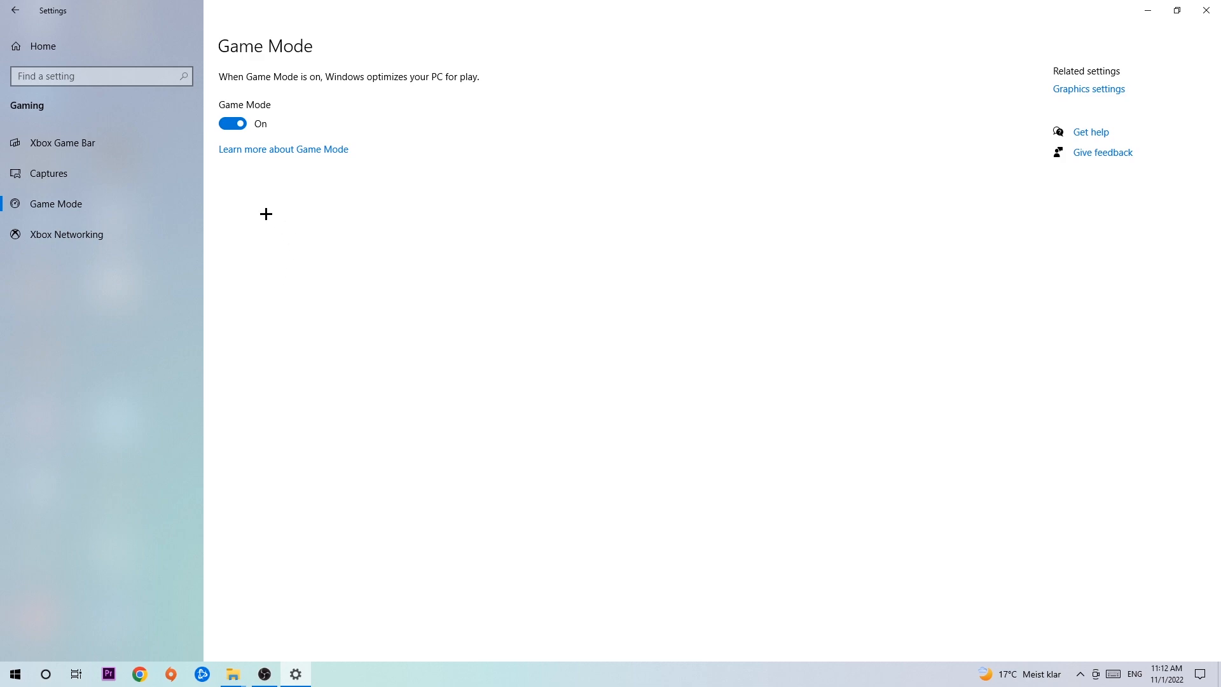
{"action": "left_click", "coordinate": [14, 10]}
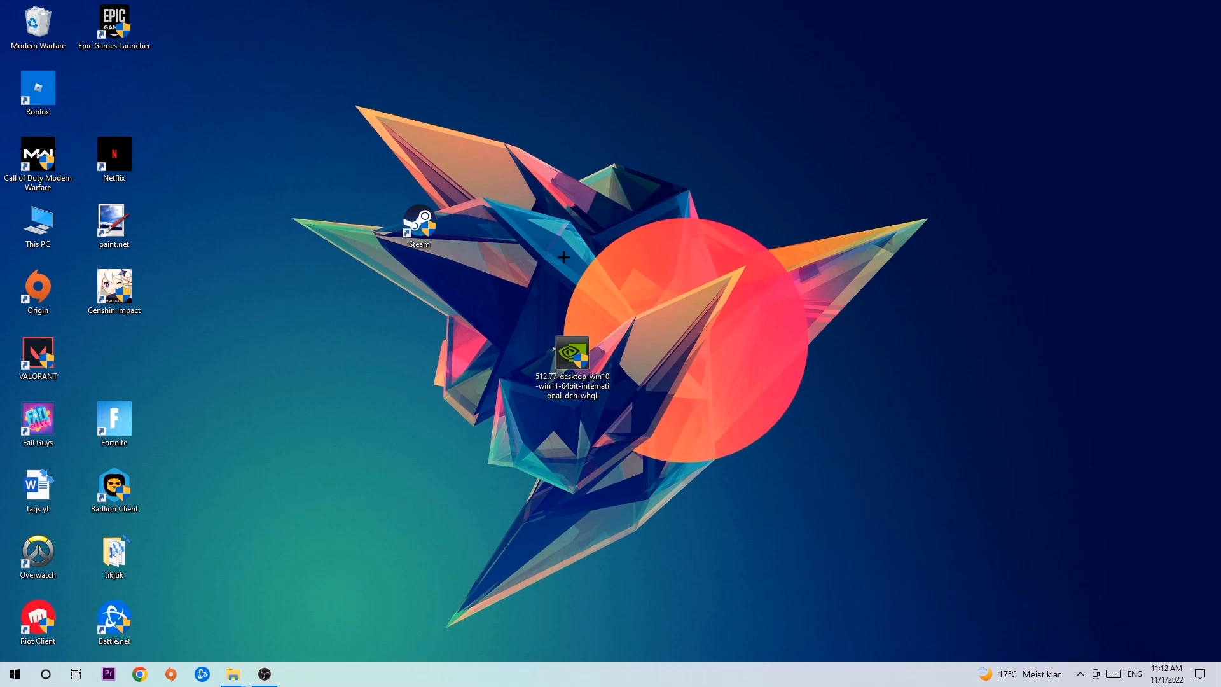
{"action": "mouse_move", "coordinate": [556, 241]}
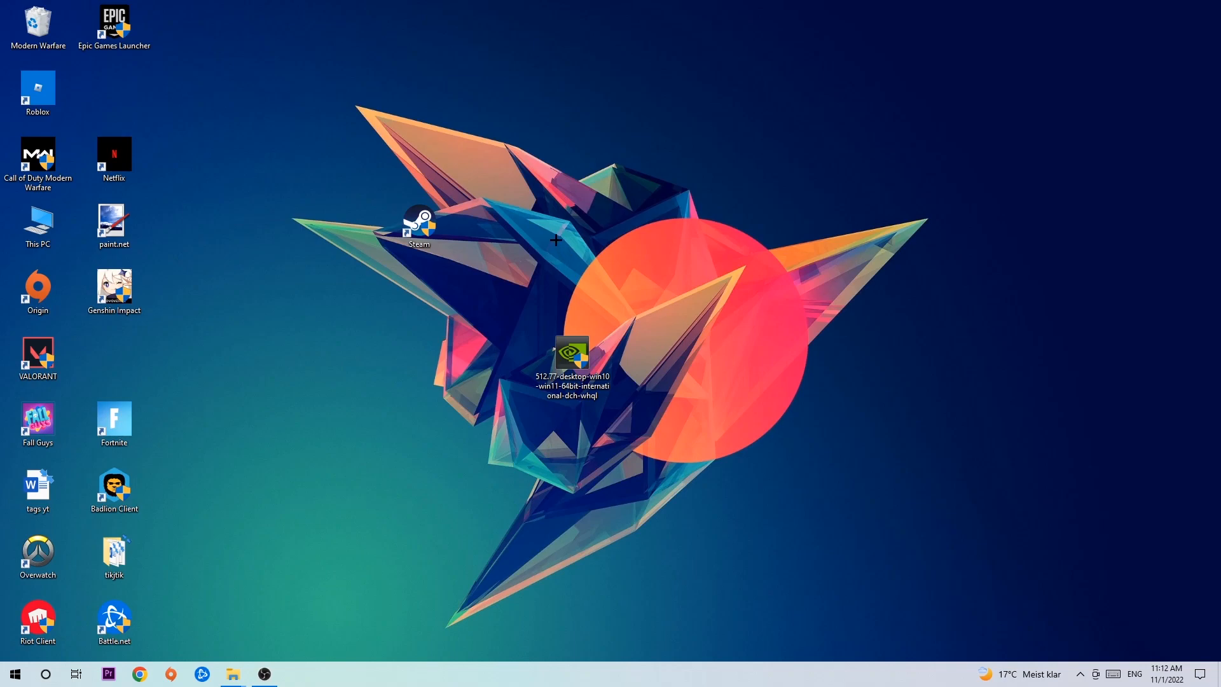